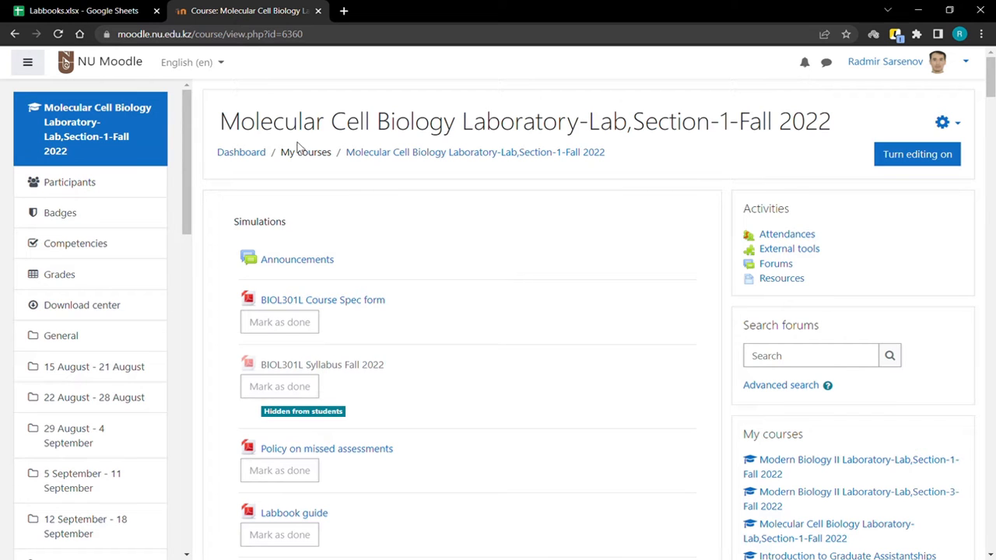
Copy the Labbooks sheet's ID and Grade 2 columns, then go to the course gradebook's Import page.
{"action": "left_click", "coordinate": [83, 11]}
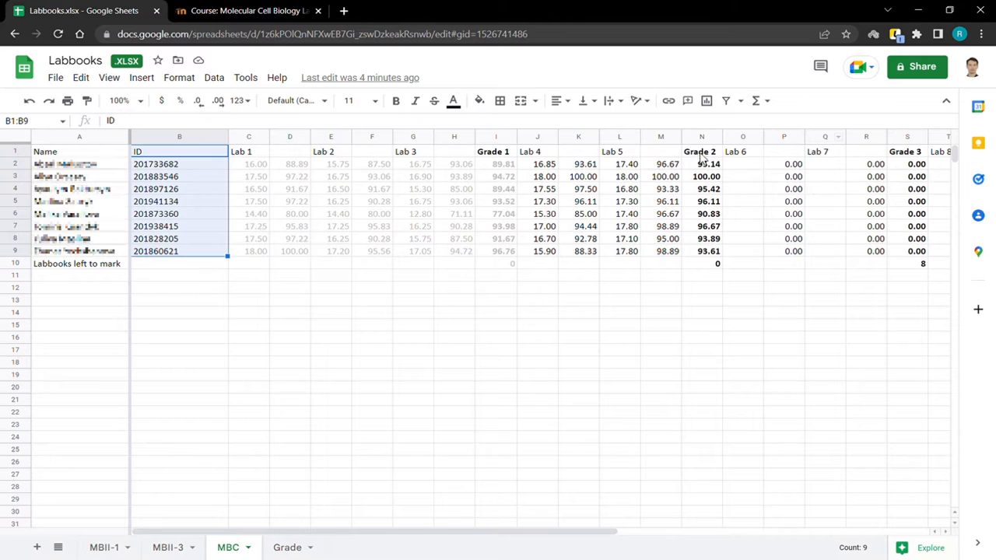
{"action": "left_click", "coordinate": [701, 151]}
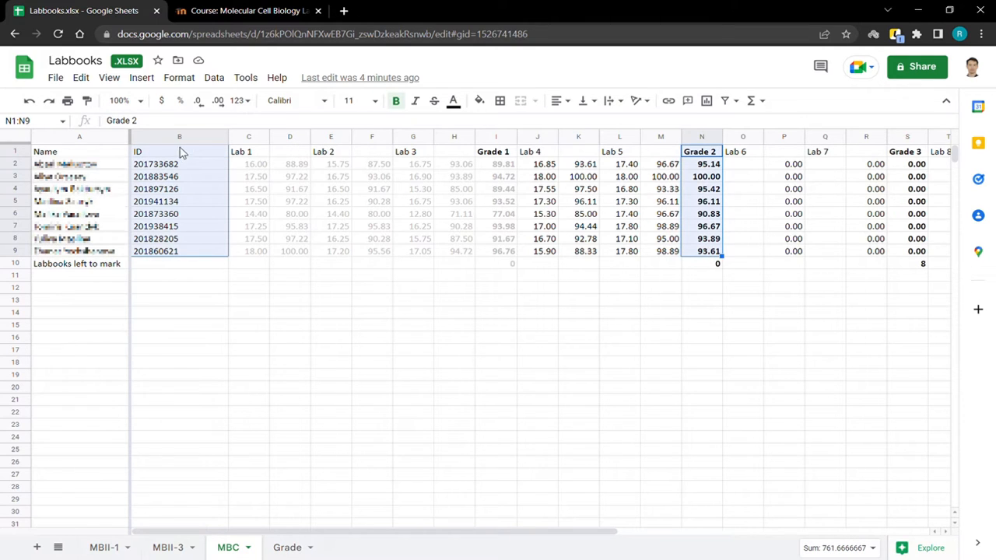
{"action": "mouse_move", "coordinate": [717, 248]}
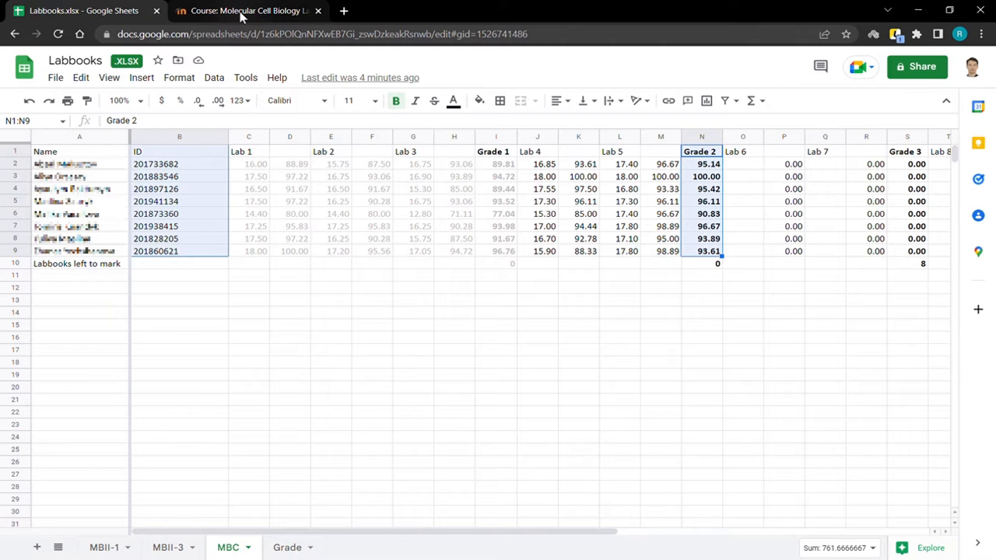
{"action": "left_click", "coordinate": [248, 10]}
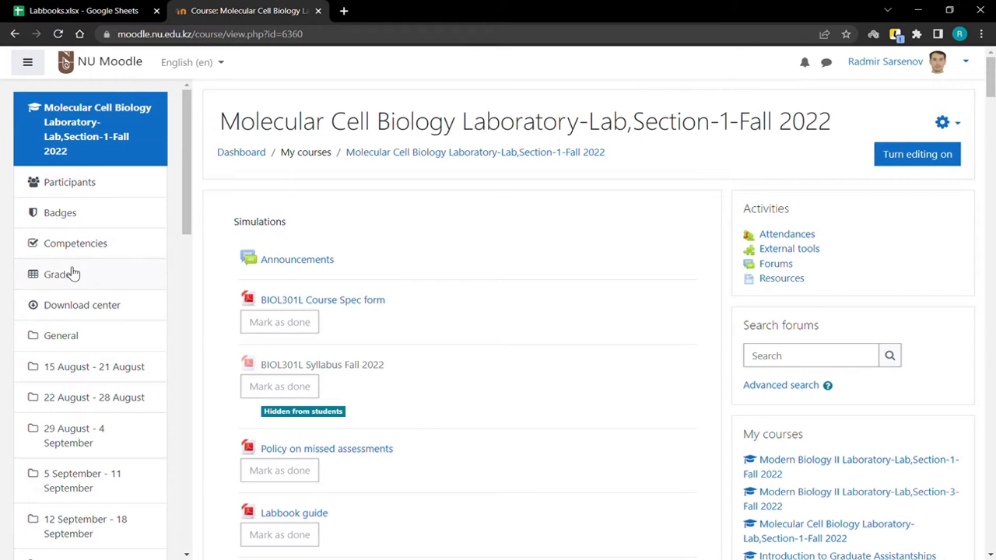
{"action": "left_click", "coordinate": [57, 274]}
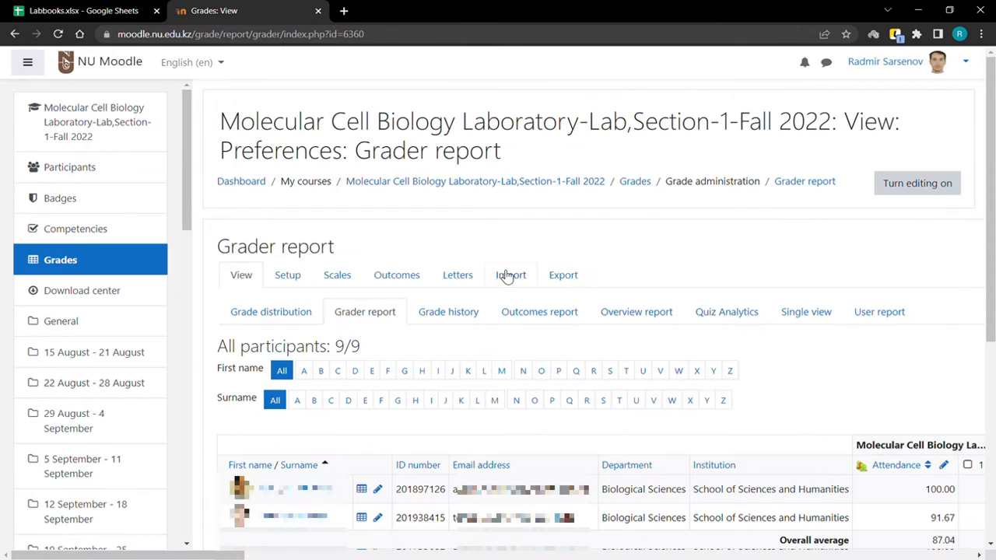
{"action": "left_click", "coordinate": [511, 275]}
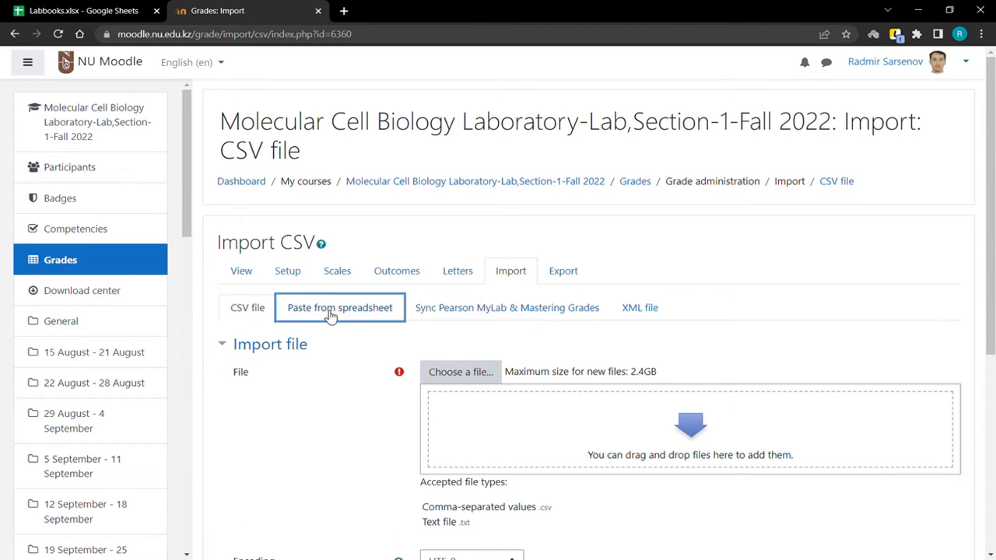
Paste the ID/Grade 2 header and eight students' scores into the Paste from spreadsheet data box.
{"action": "left_click", "coordinate": [340, 307]}
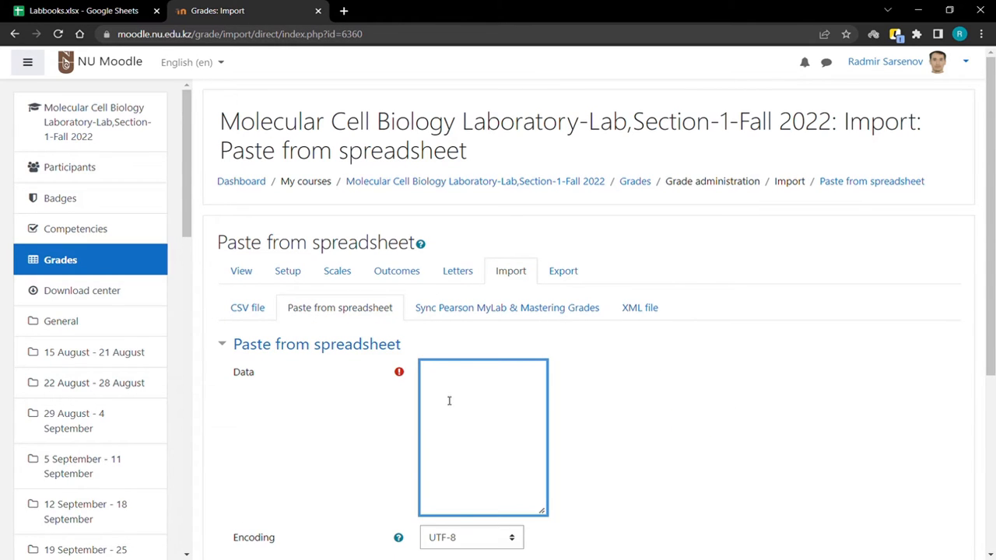
{"action": "type", "text": "201733682\t95.14"}
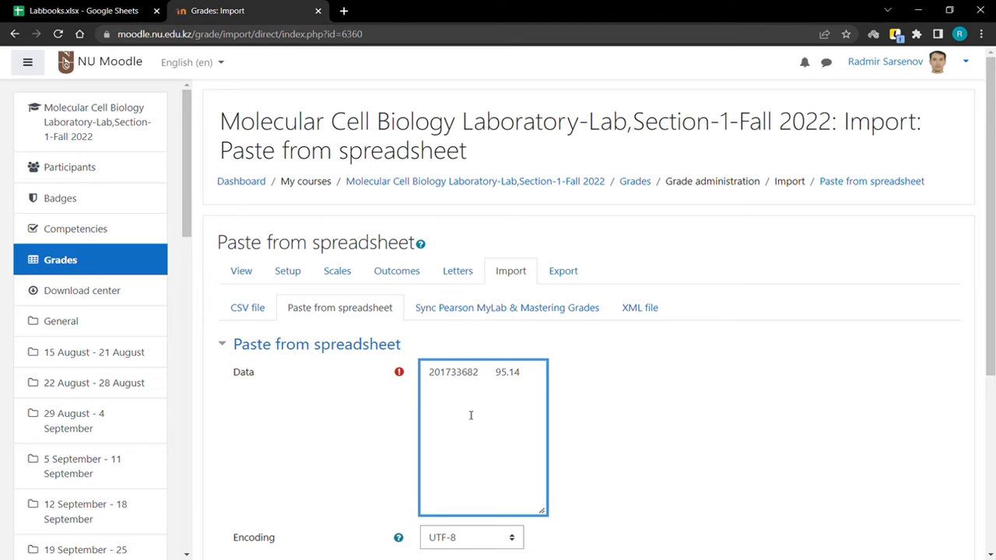
{"action": "left_click", "coordinate": [84, 11]}
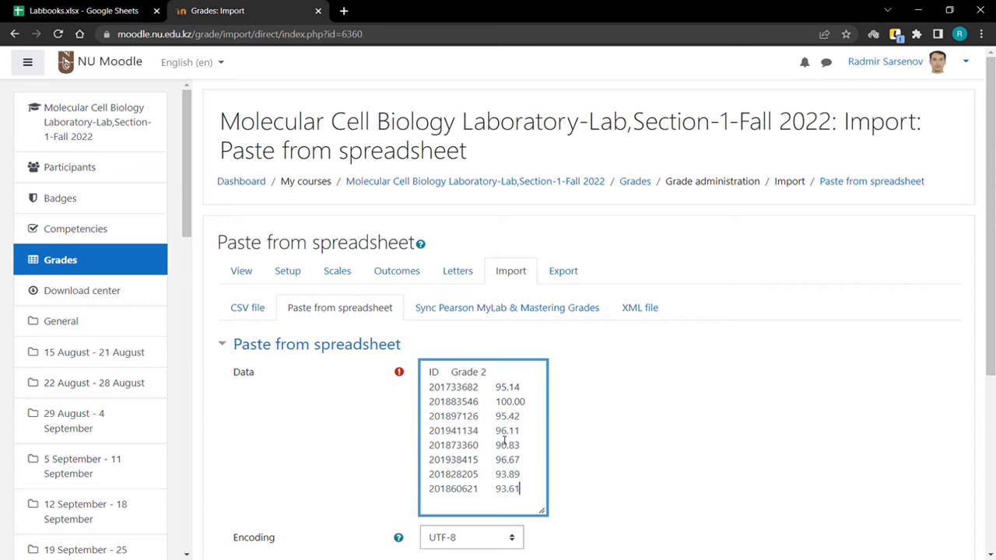
{"action": "scroll", "scroll_direction": "down", "scroll_amount": 3}
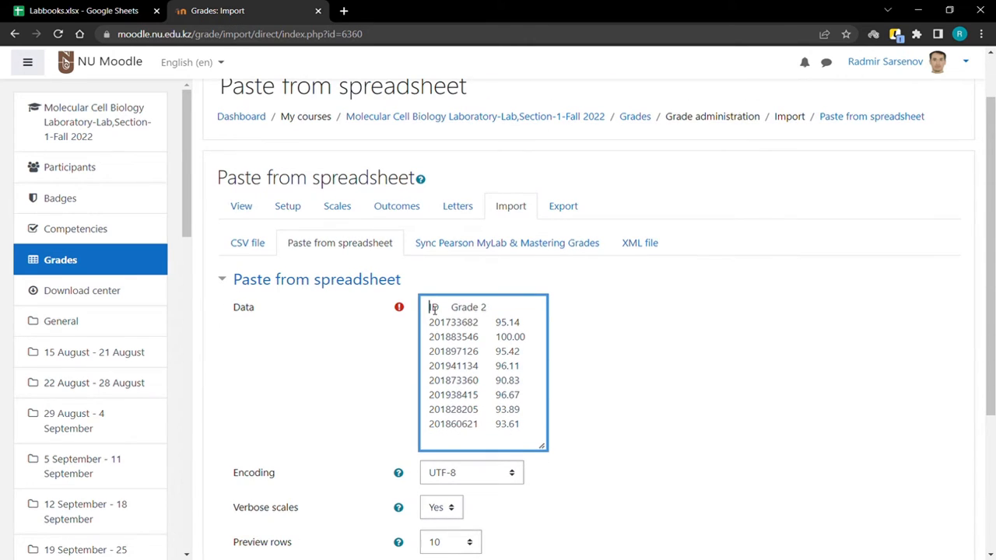
{"action": "double_click", "coordinate": [458, 307]}
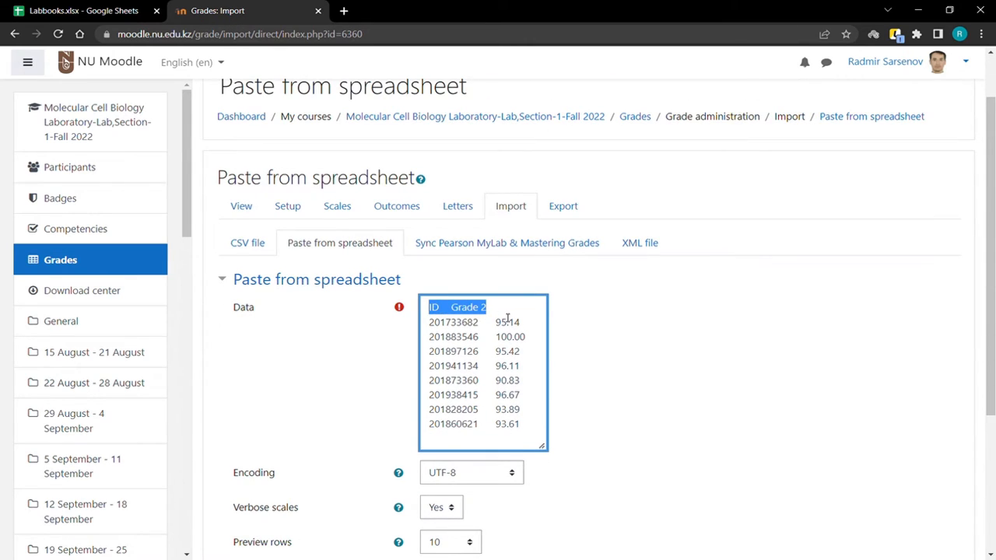
{"action": "scroll", "scroll_direction": "down", "scroll_amount": 3}
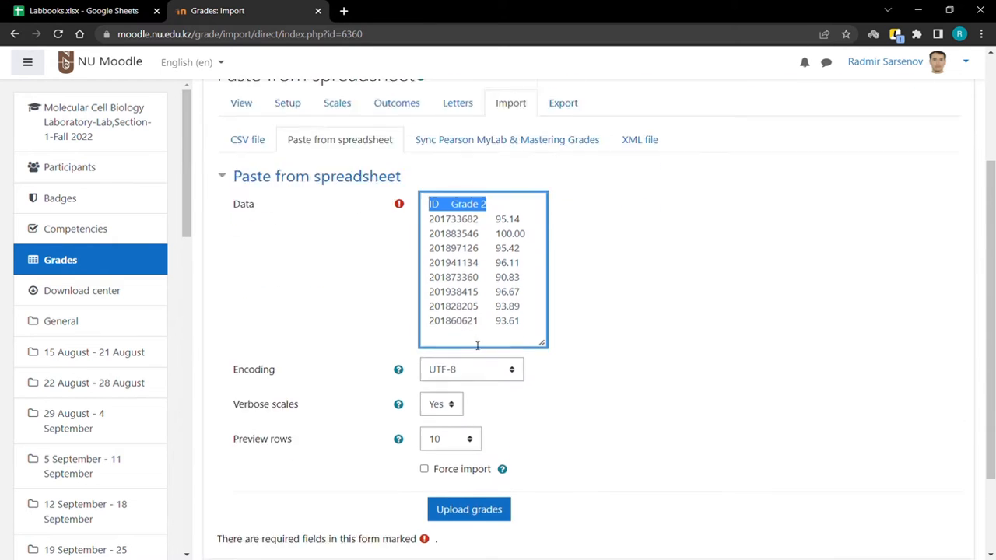
{"action": "scroll", "scroll_direction": "down", "scroll_amount": 3}
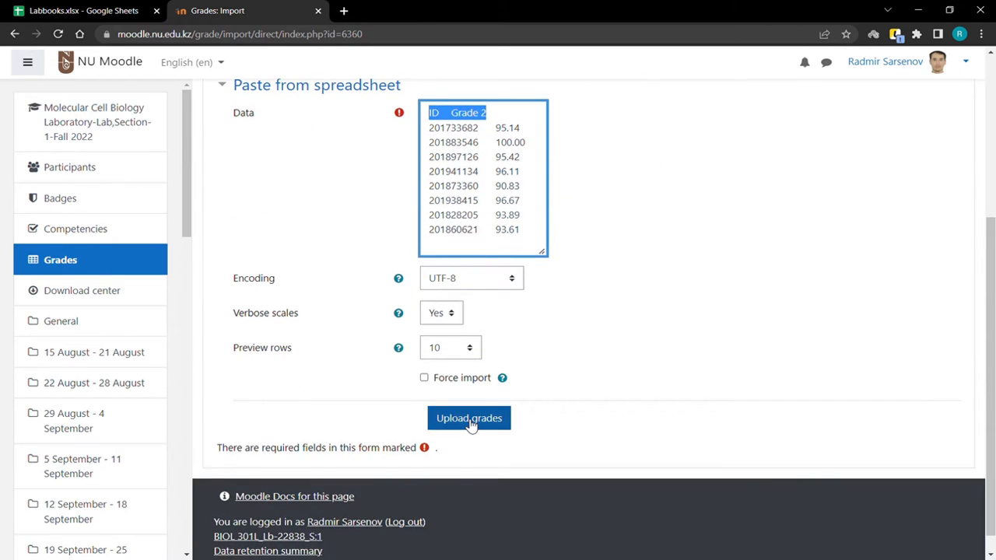
Preview the upload, map students by ID number and Grade 2 to the labbook item, then import.
{"action": "left_click", "coordinate": [469, 418]}
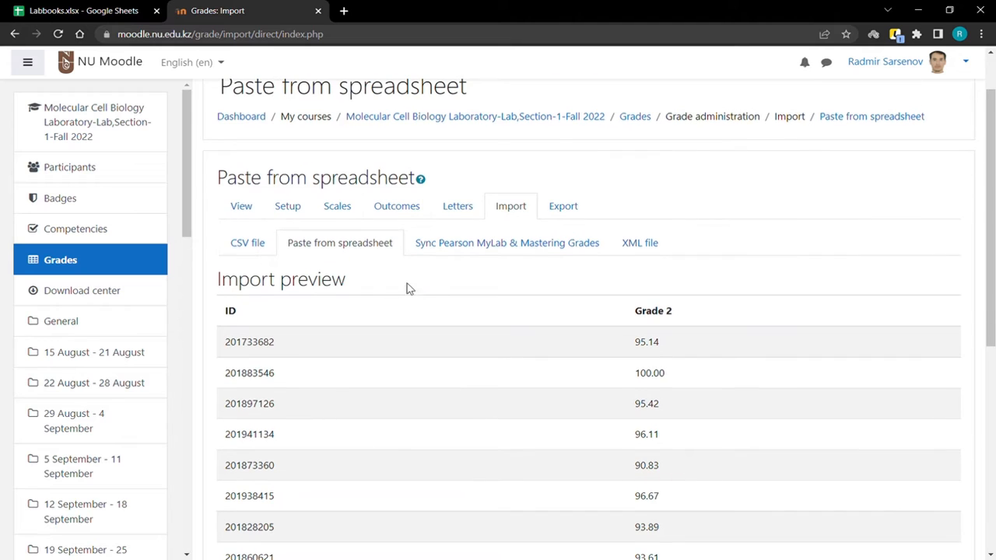
{"action": "scroll", "scroll_direction": "down", "scroll_amount": 3}
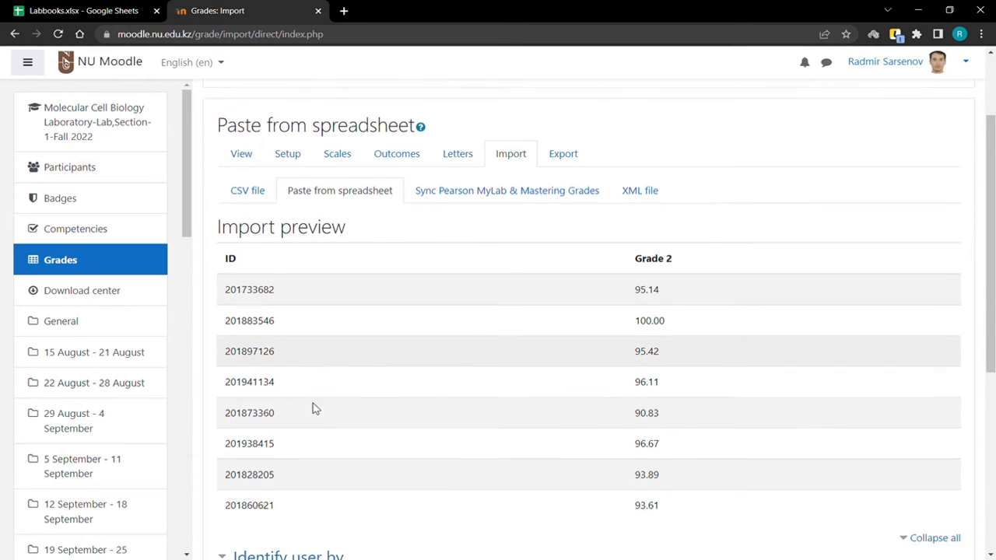
{"action": "scroll", "scroll_direction": "down", "scroll_amount": 3}
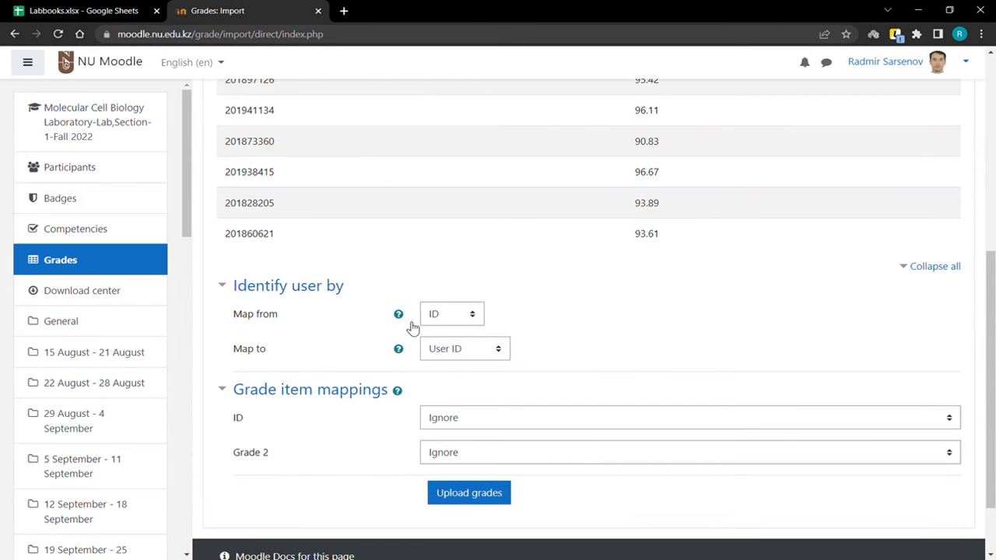
{"action": "mouse_move", "coordinate": [481, 365]}
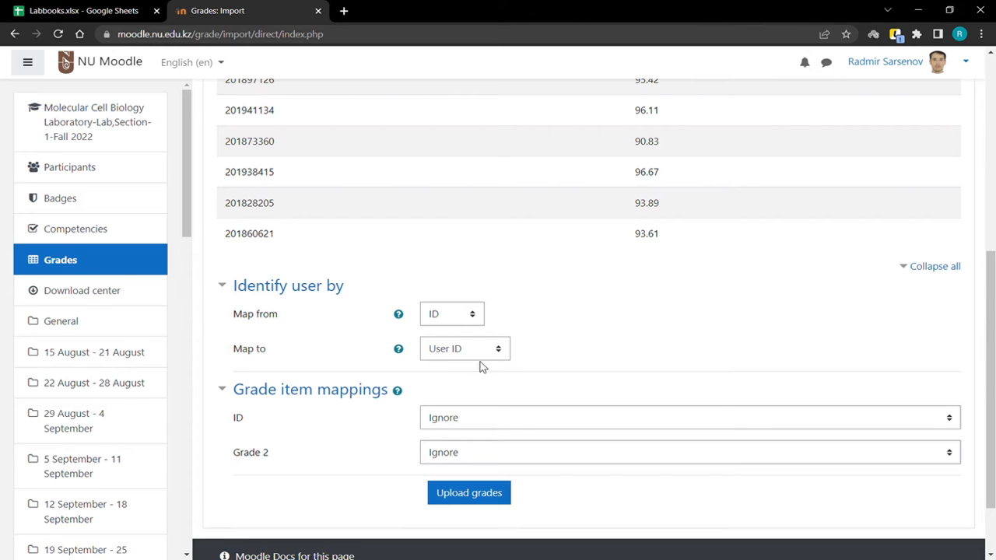
{"action": "left_click", "coordinate": [464, 348]}
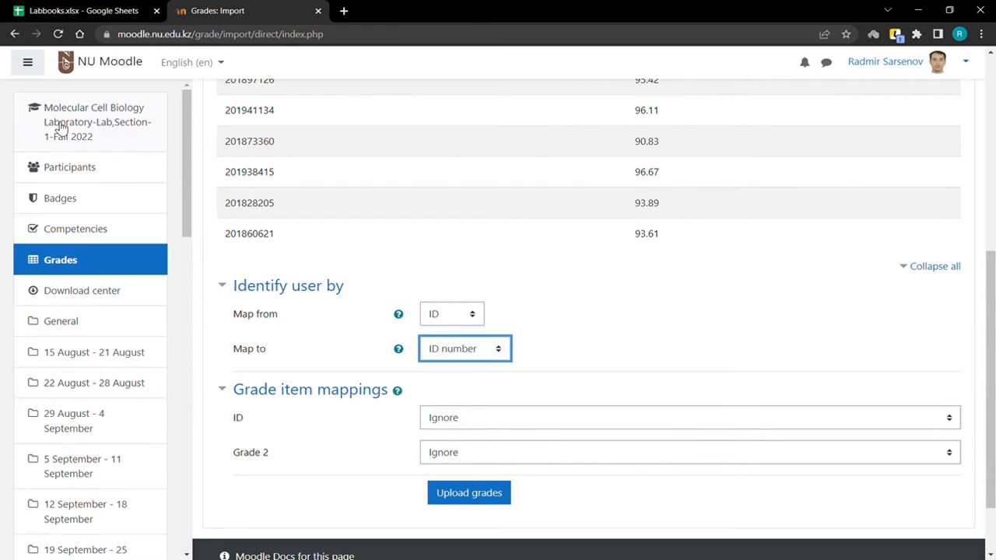
{"action": "mouse_move", "coordinate": [401, 414]}
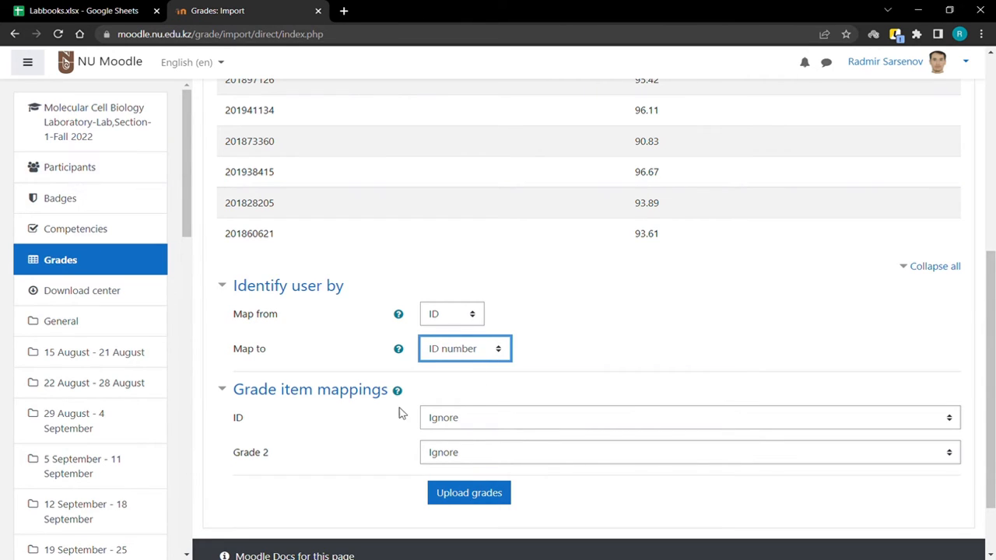
{"action": "scroll", "scroll_direction": "down", "scroll_amount": 3}
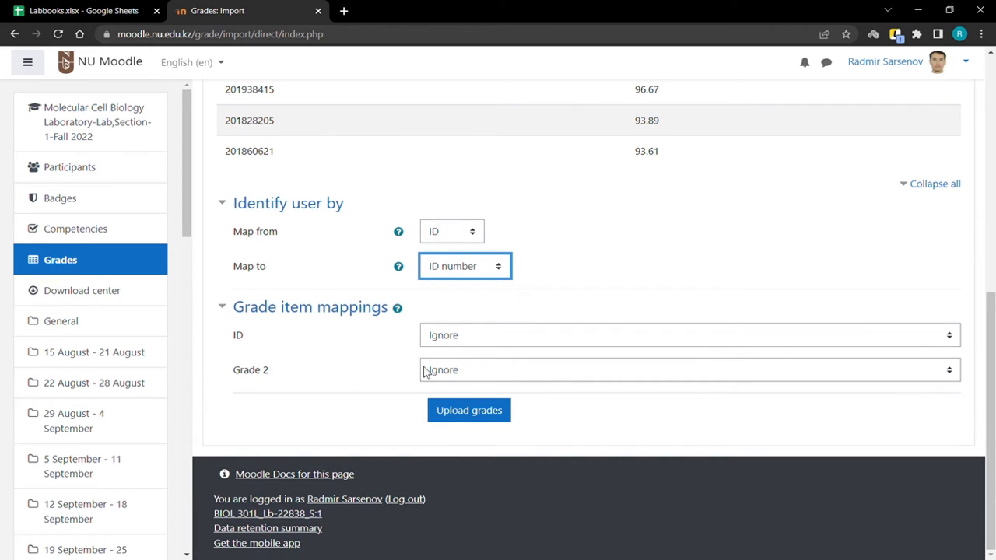
{"action": "left_click", "coordinate": [688, 369]}
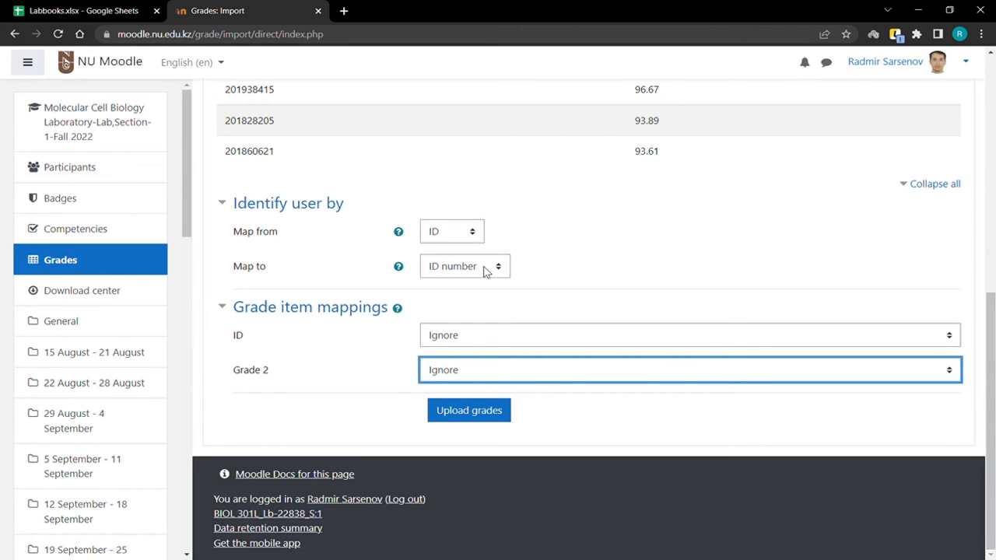
{"action": "left_click", "coordinate": [469, 410]}
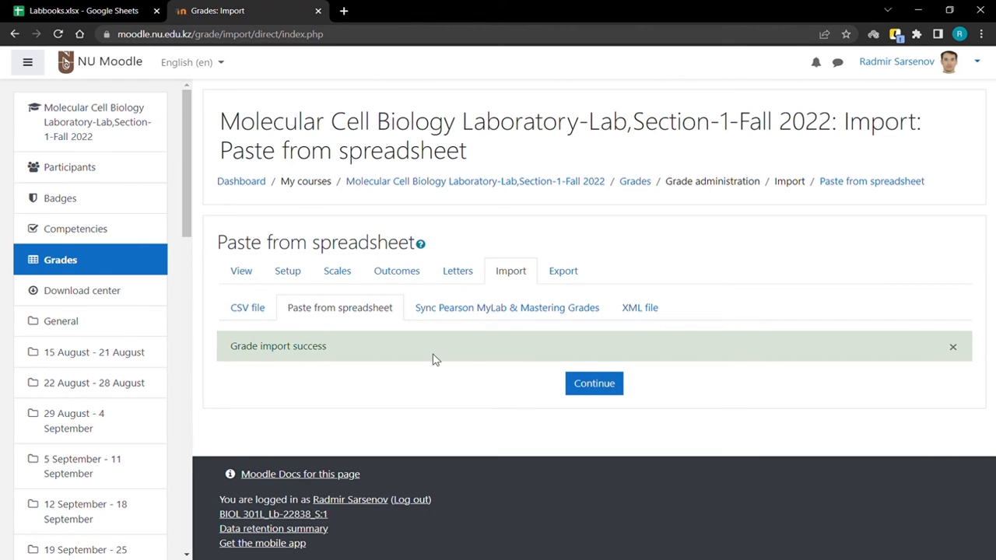
Scroll the grader report to the imported 2 Labbook Submission scores and compare with the Labbooks sheet.
{"action": "left_click", "coordinate": [594, 382]}
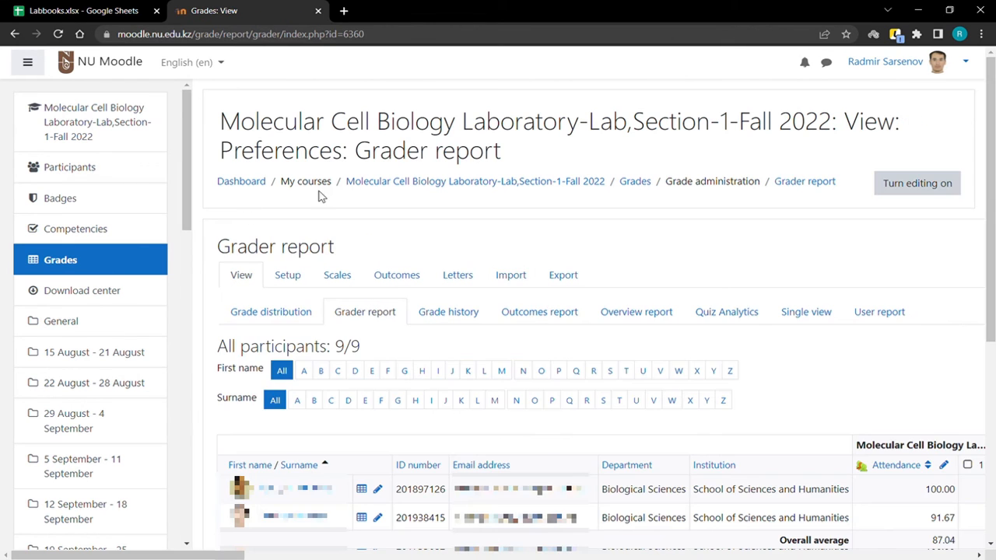
{"action": "scroll", "scroll_direction": "down", "scroll_amount": 3}
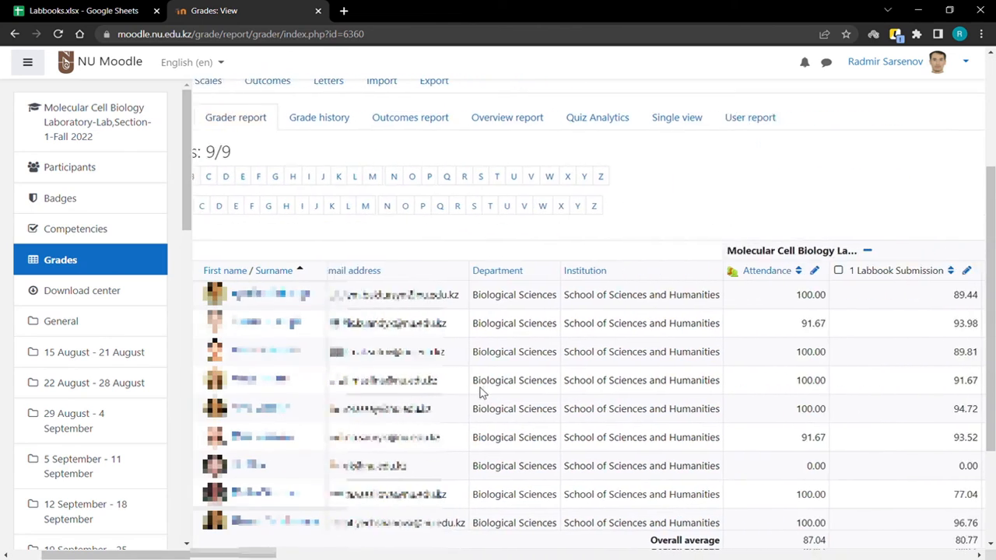
{"action": "scroll", "scroll_direction": "right", "scroll_amount": 3}
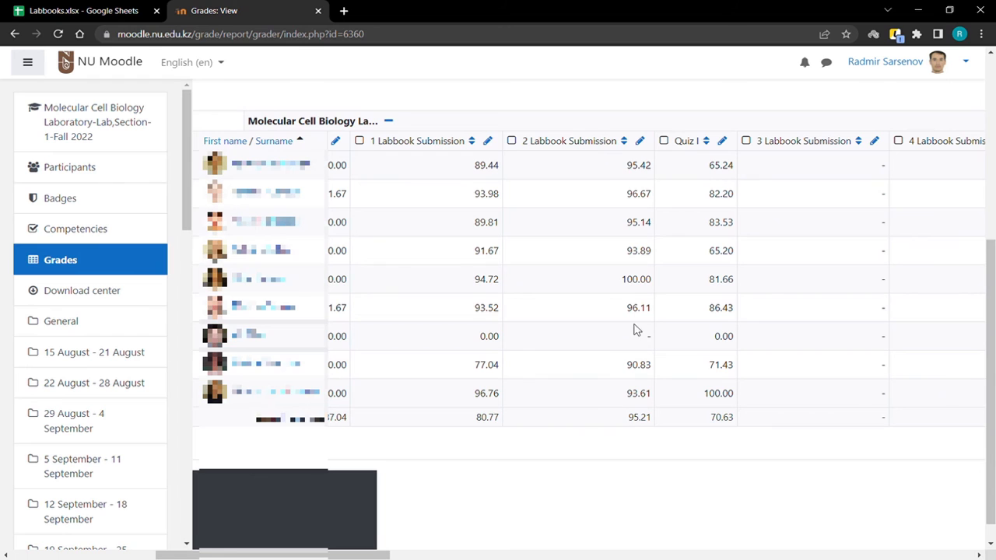
{"action": "mouse_move", "coordinate": [634, 434]}
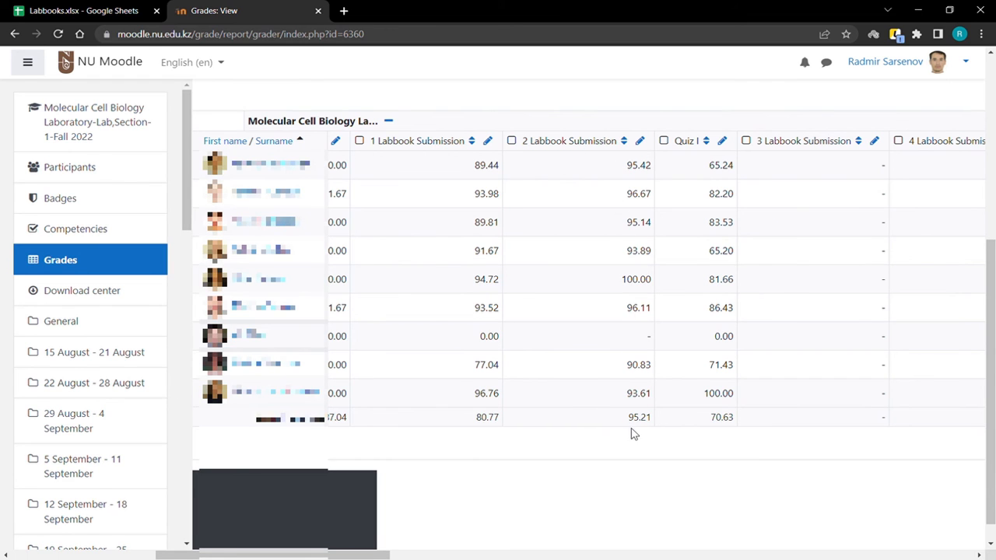
{"action": "left_click", "coordinate": [83, 10]}
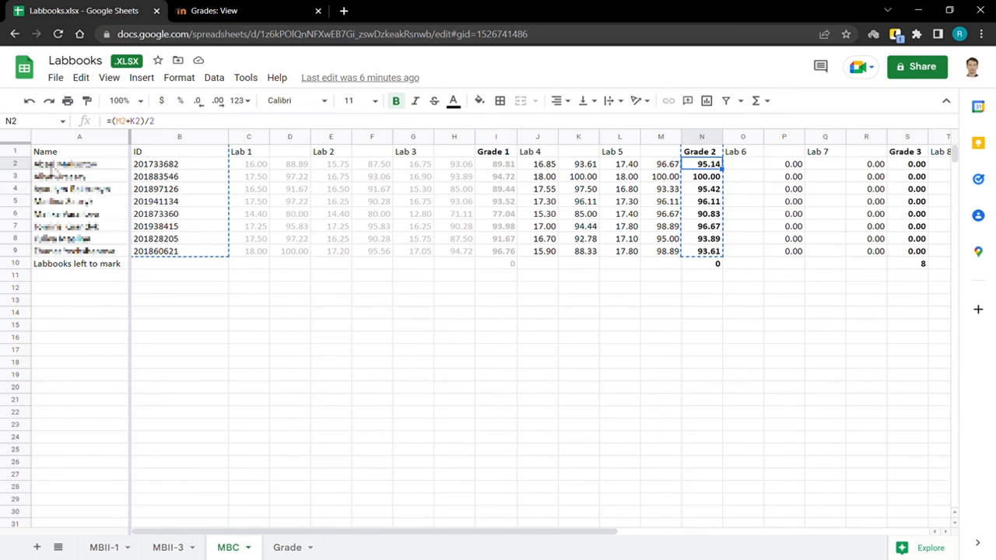
{"action": "mouse_move", "coordinate": [420, 177]}
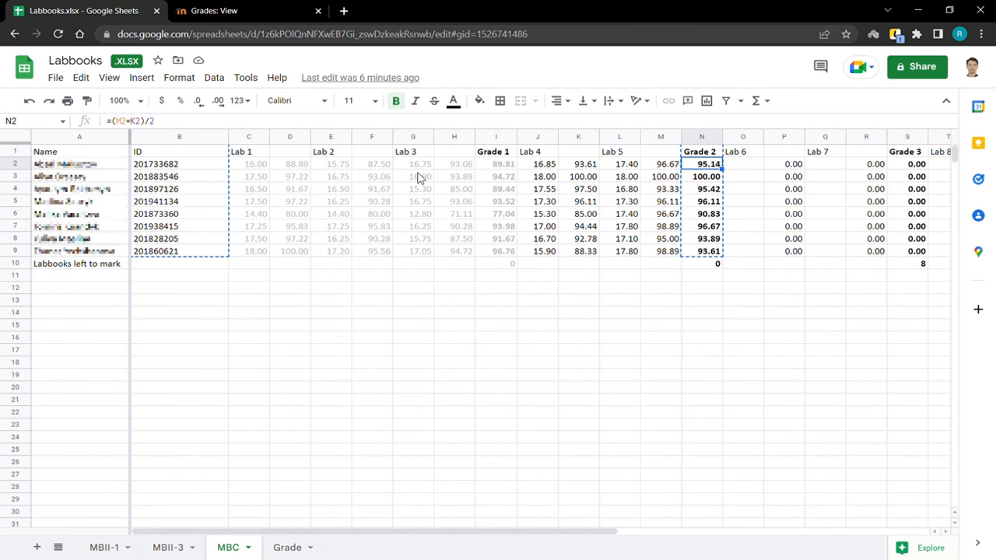